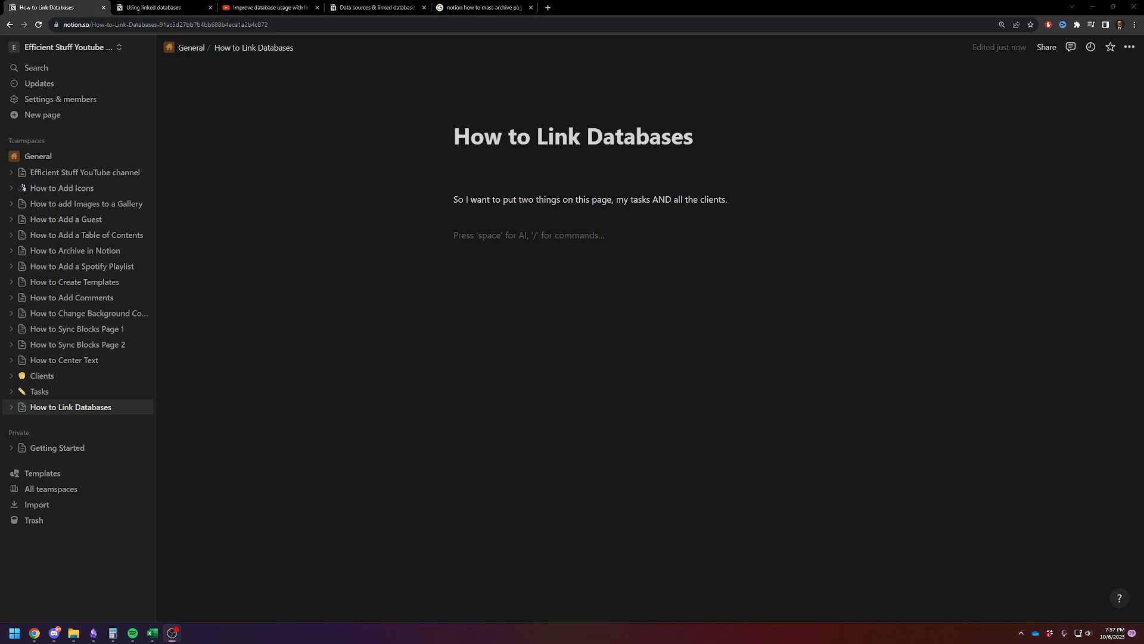
mouse_move(748, 344)
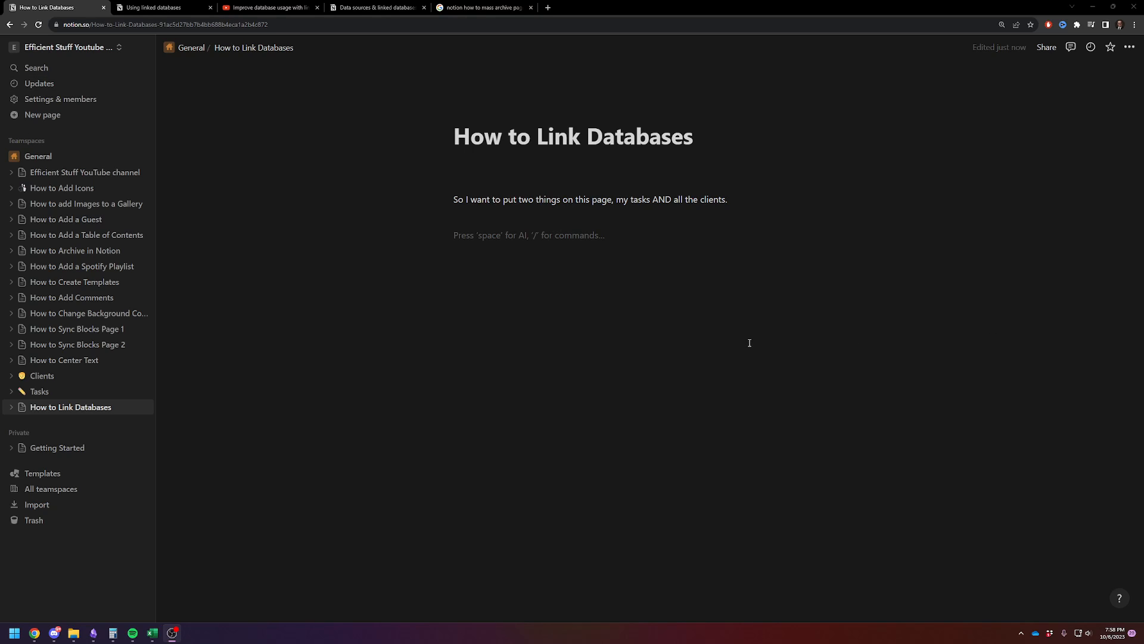
mouse_move(549, 297)
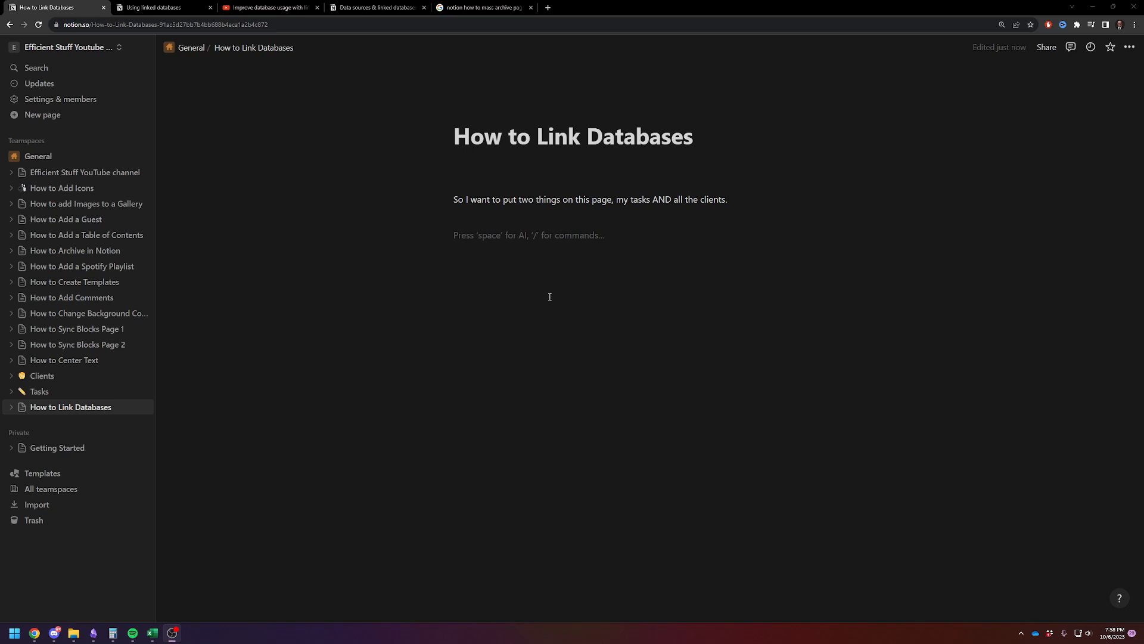
mouse_move(284, 405)
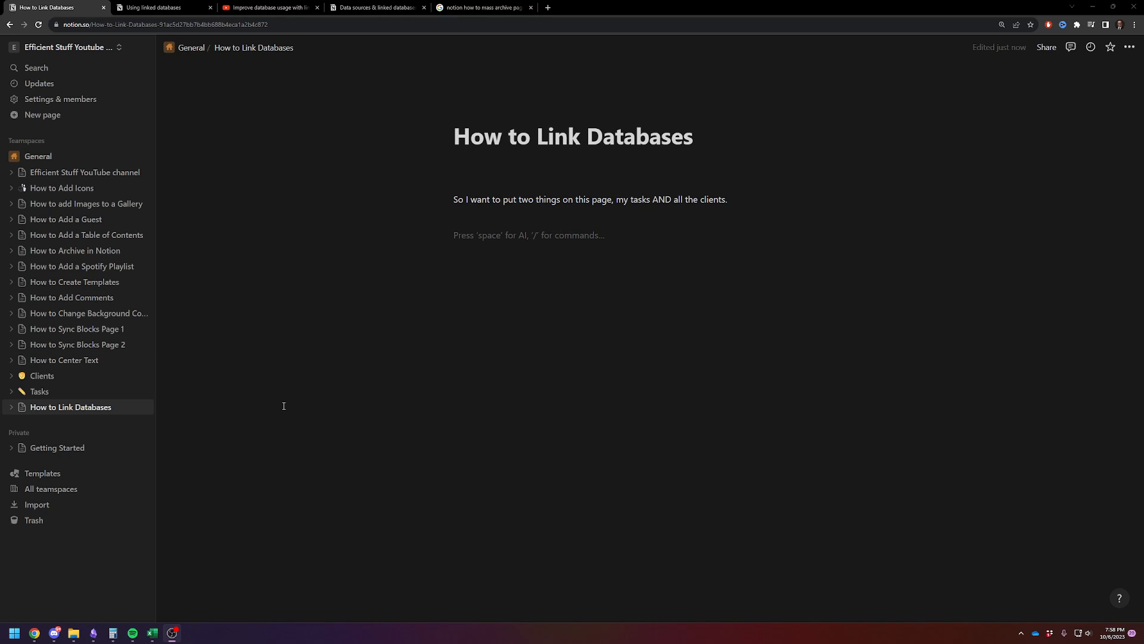
mouse_move(400, 422)
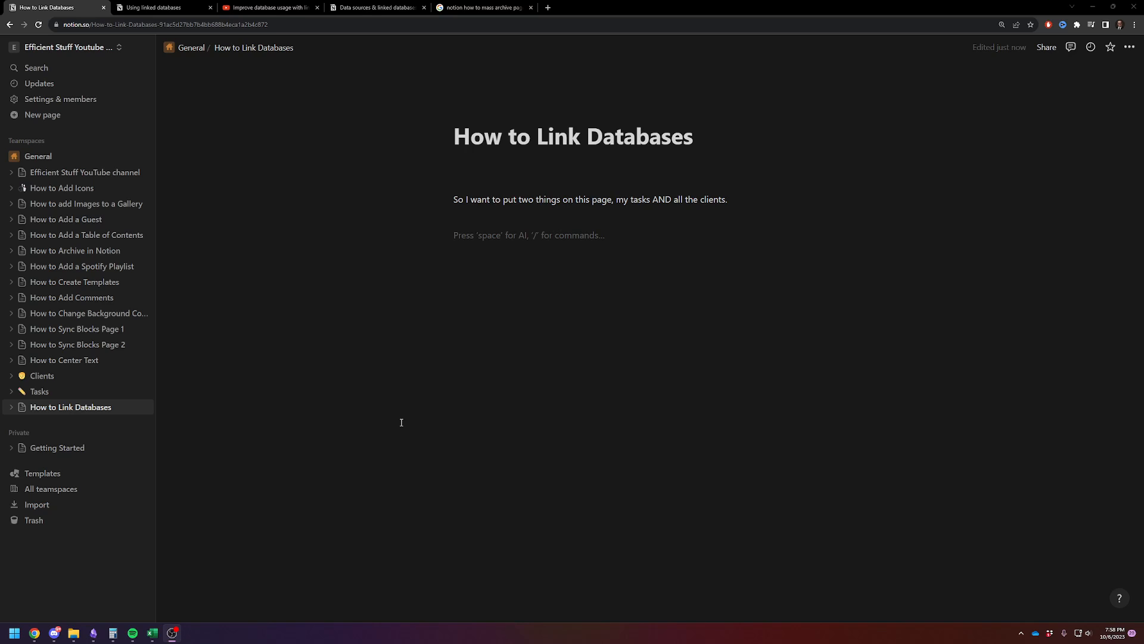
mouse_move(38, 391)
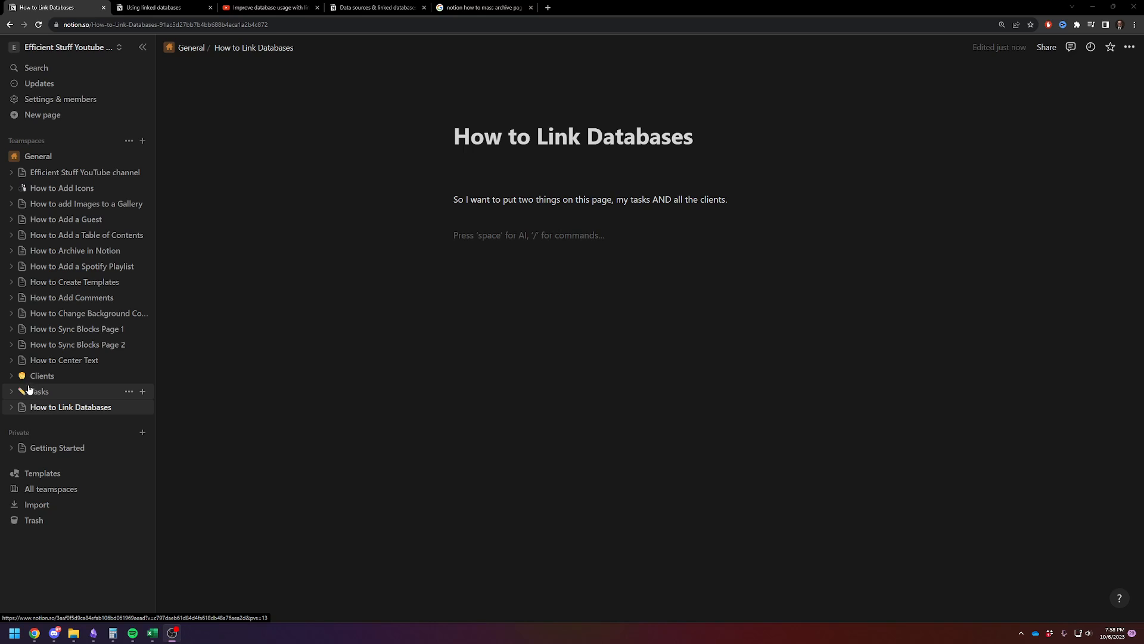
Step: Review the Clients and Tasks source databases, then return to the How to Link Databases page
click(42, 375)
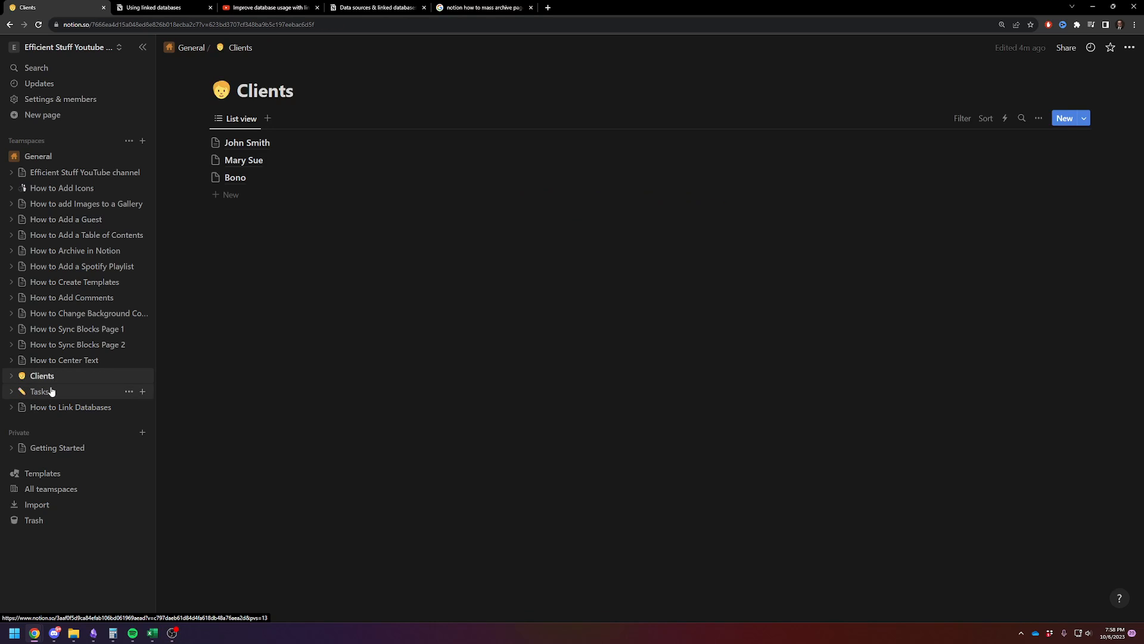
mouse_move(47, 394)
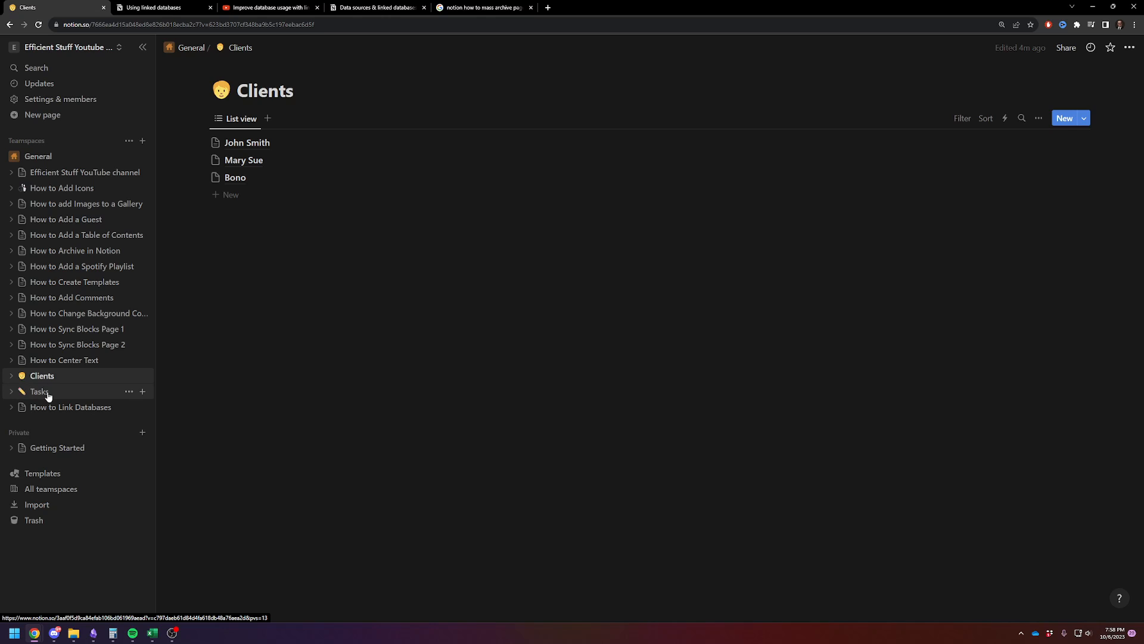
click(40, 391)
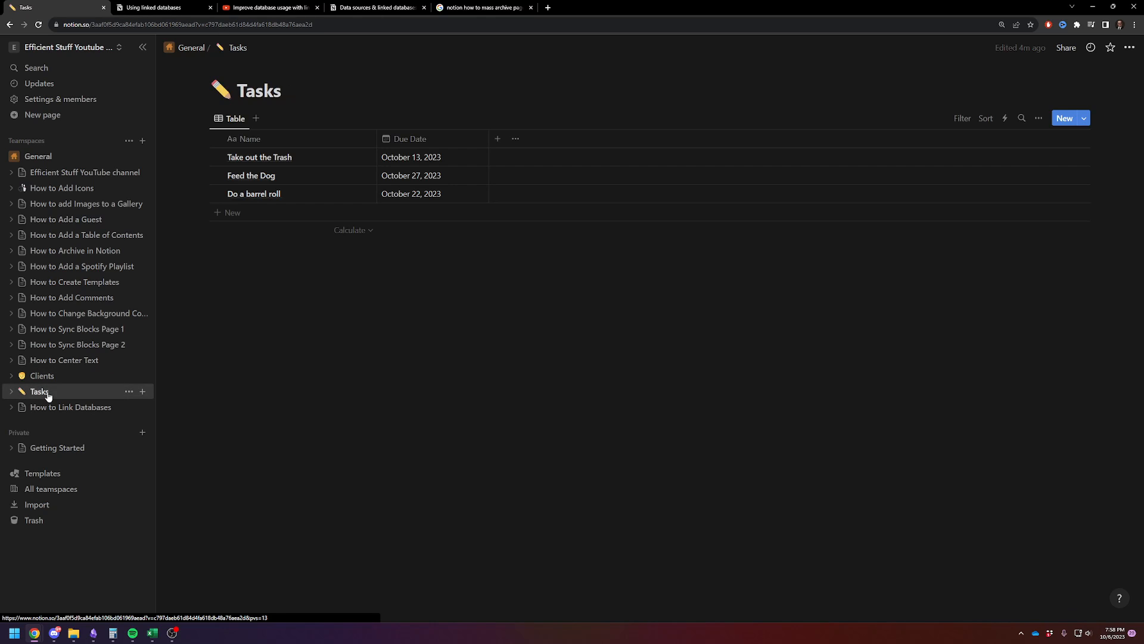
mouse_move(70, 406)
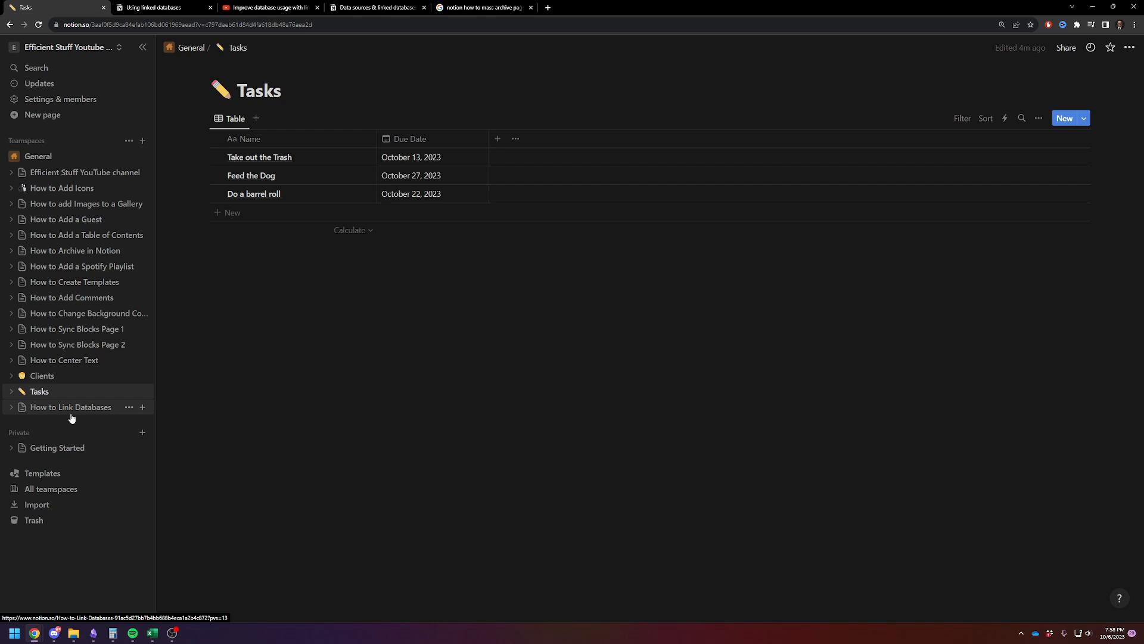
click(71, 407)
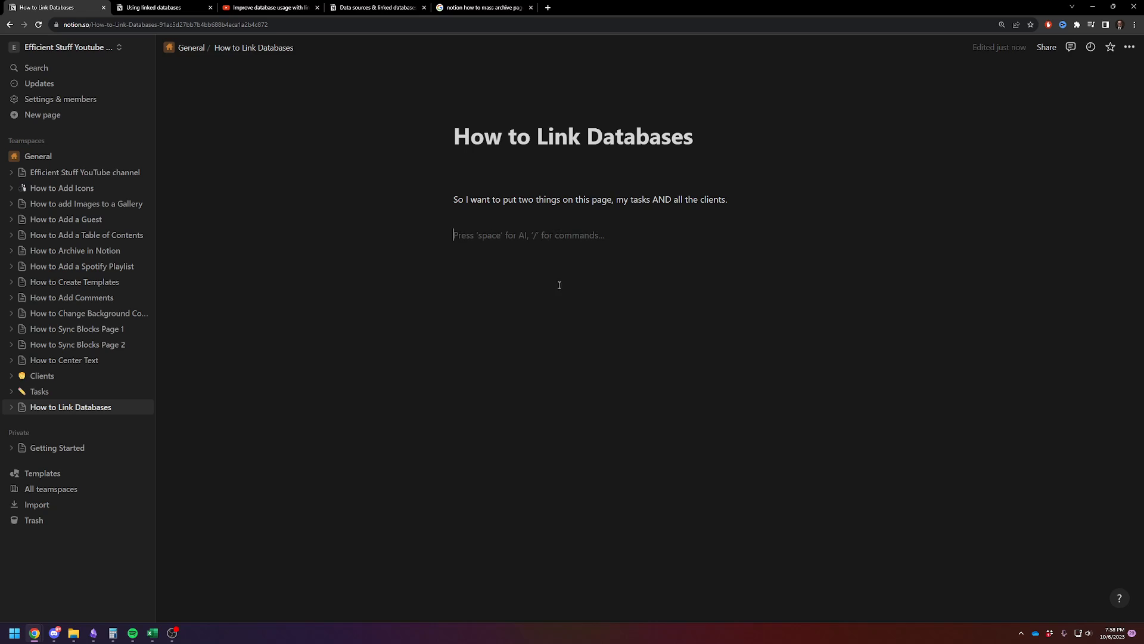
mouse_move(492, 252)
text(/)
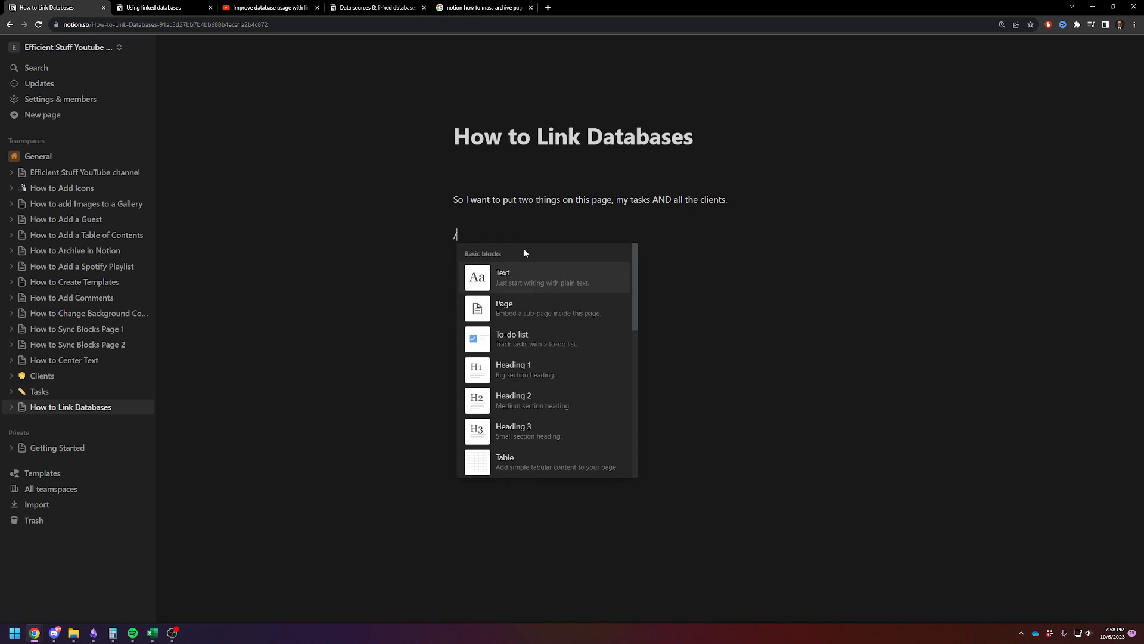
Step: Insert a linked view of the Tasks database, reusing its existing Table view
text(dat)
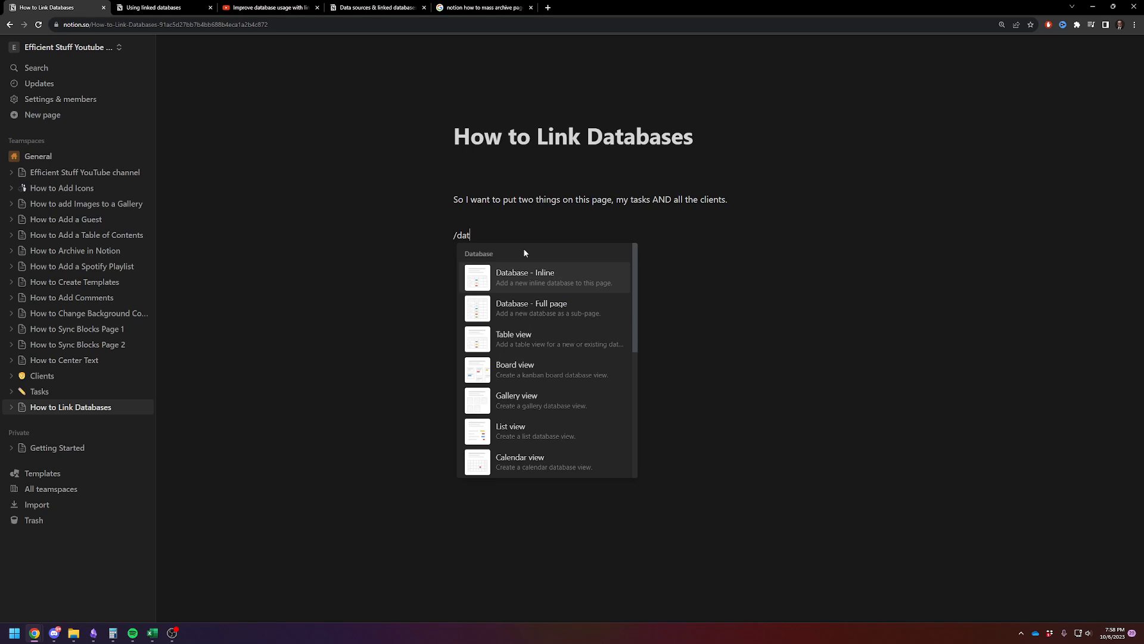
text(abase)
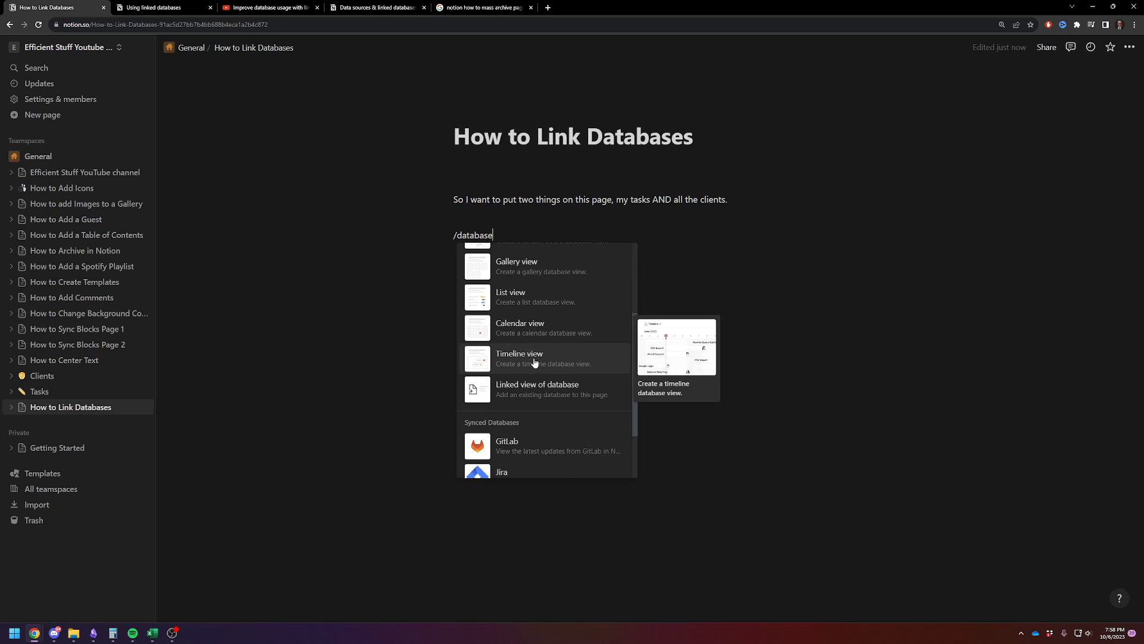
mouse_move(525, 395)
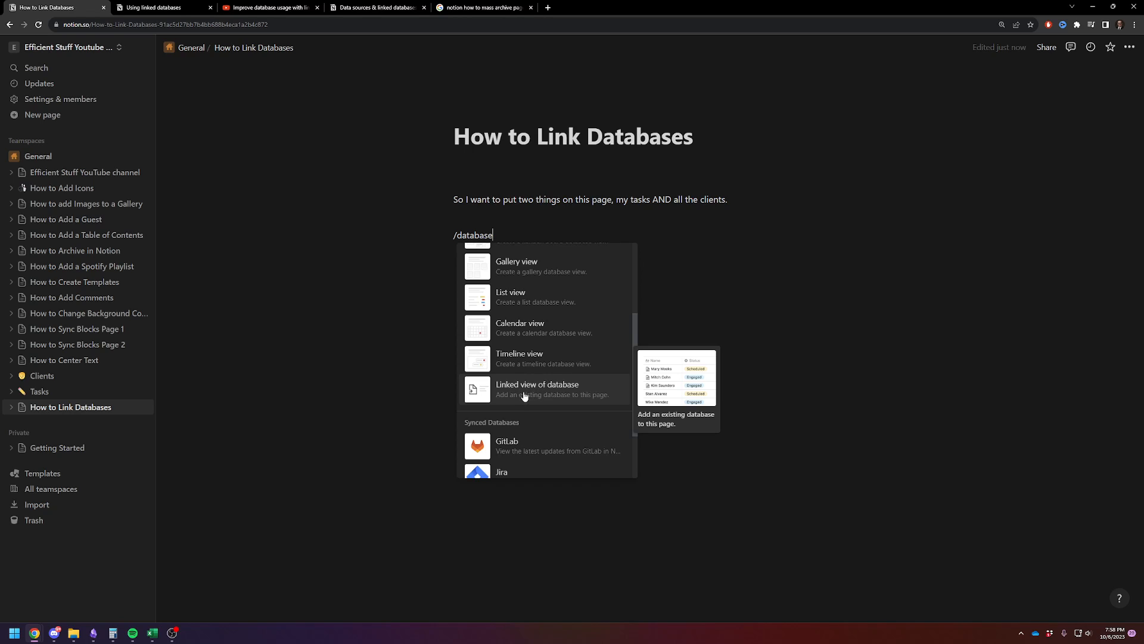
mouse_move(520, 395)
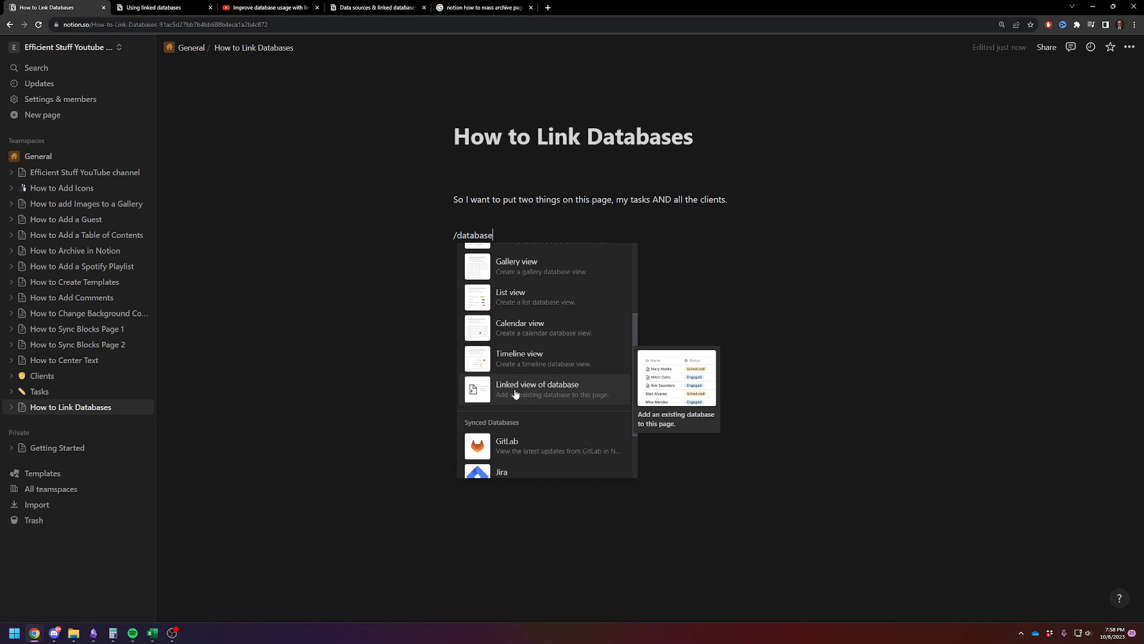
click(537, 389)
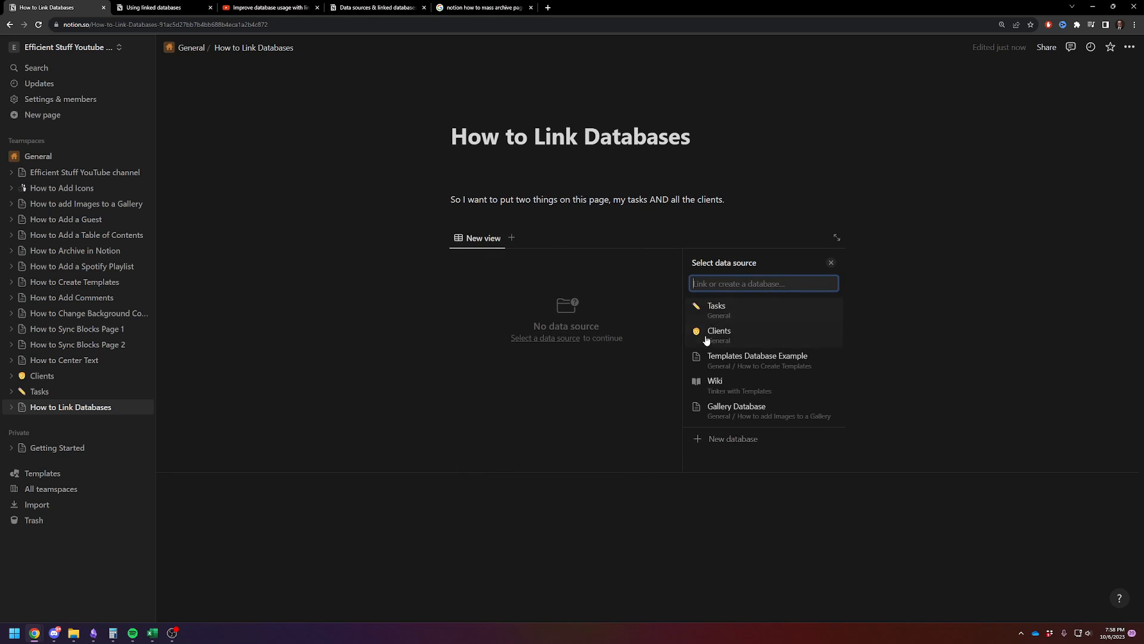
click(717, 305)
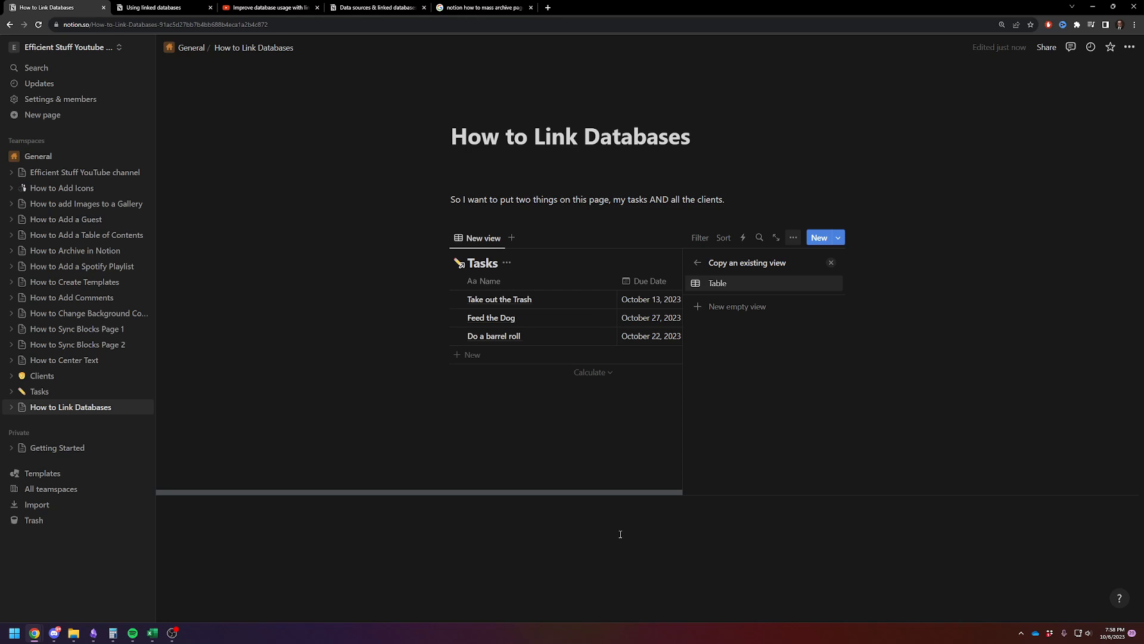
click(718, 284)
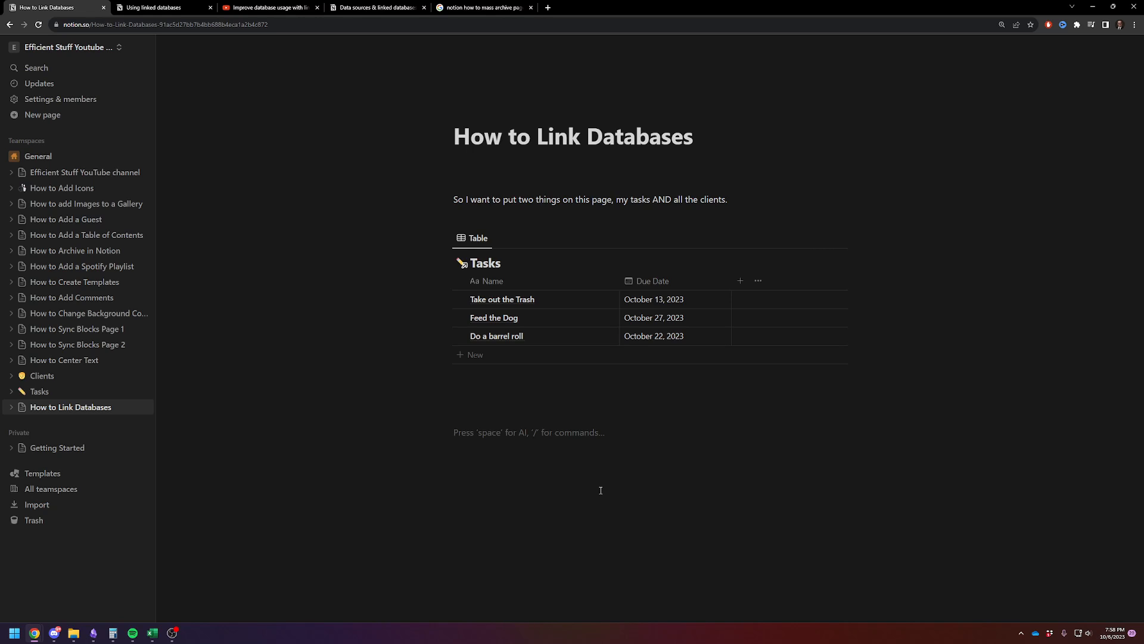
Step: Insert a linked view of the Clients database below the Tasks table, reusing its List view
text(/linked)
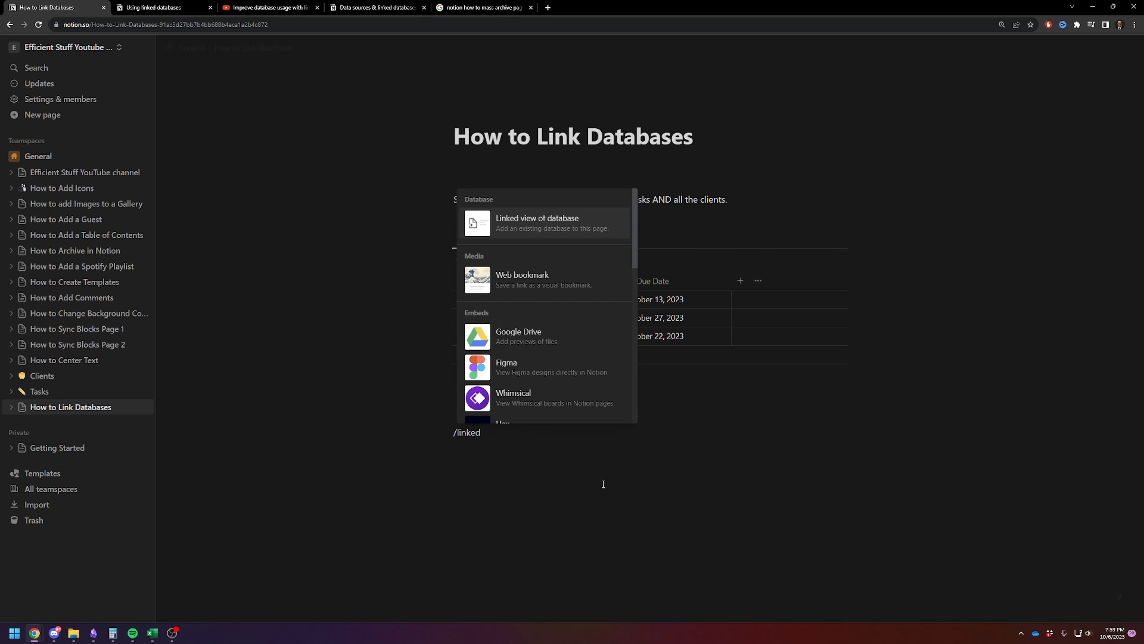
click(537, 222)
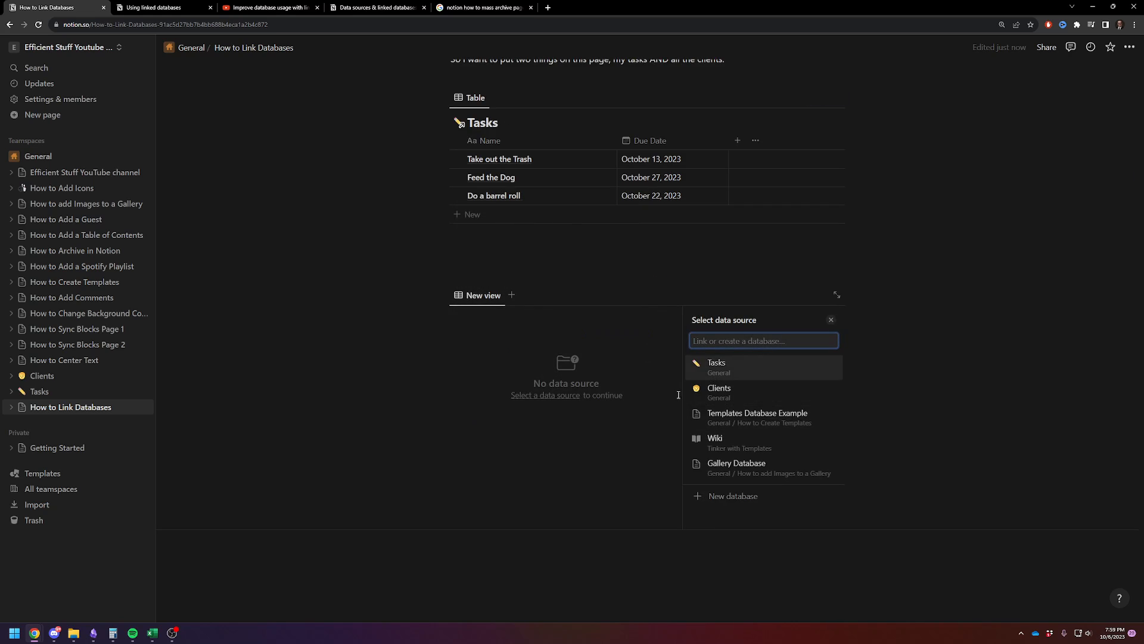
click(719, 388)
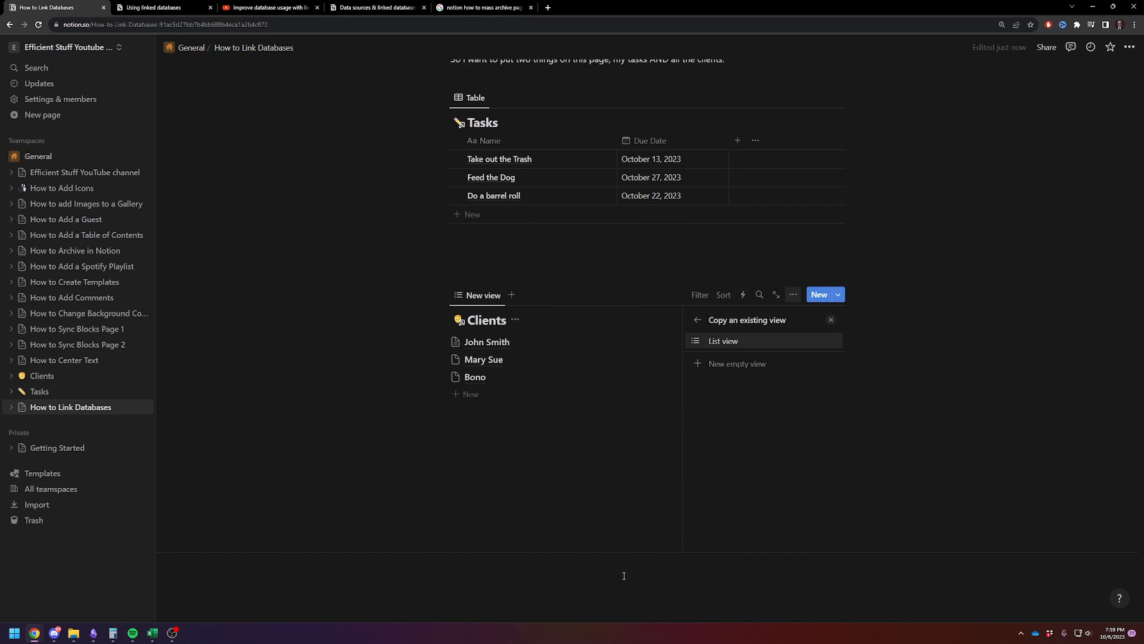
click(723, 341)
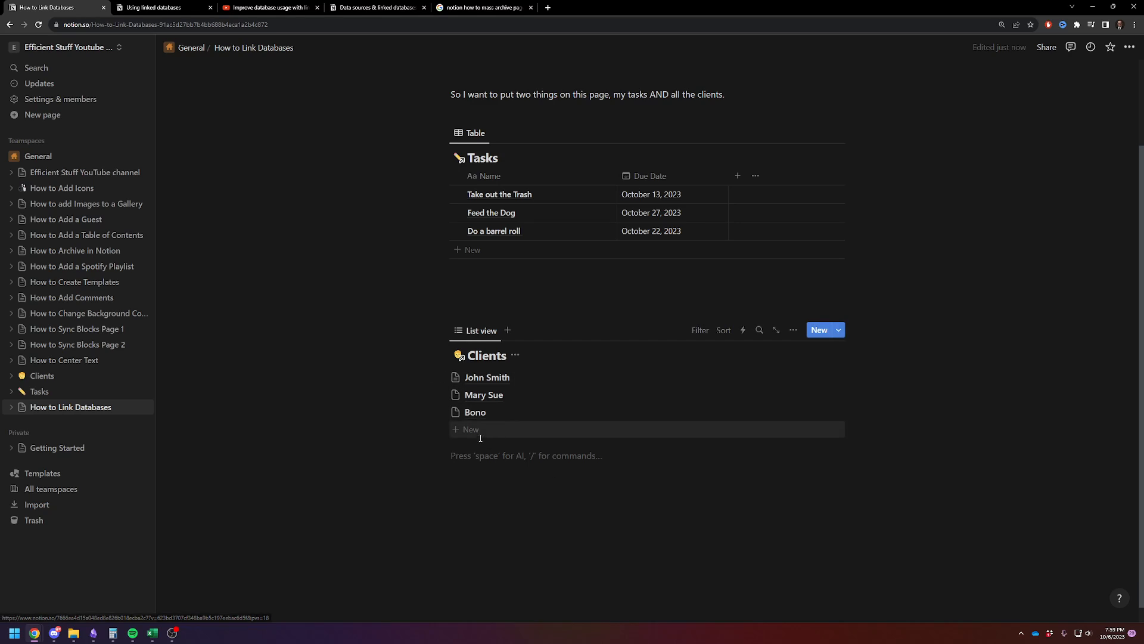
mouse_move(463, 430)
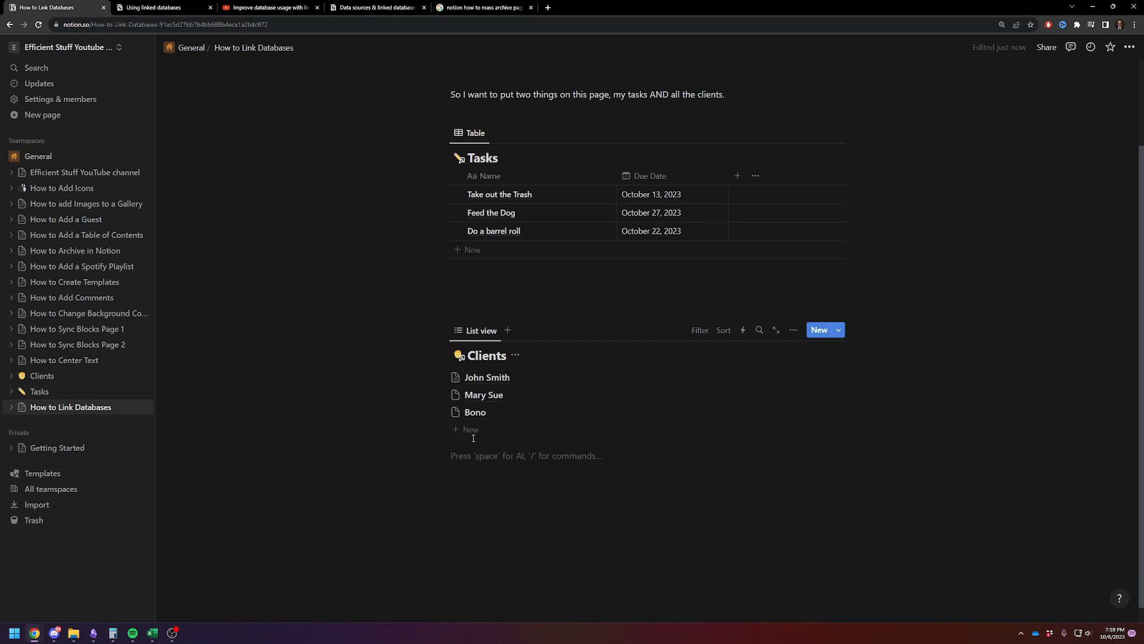
Step: Add a new client 'U2' in the linked Clients list and confirm it appears in the Clients database
click(469, 430)
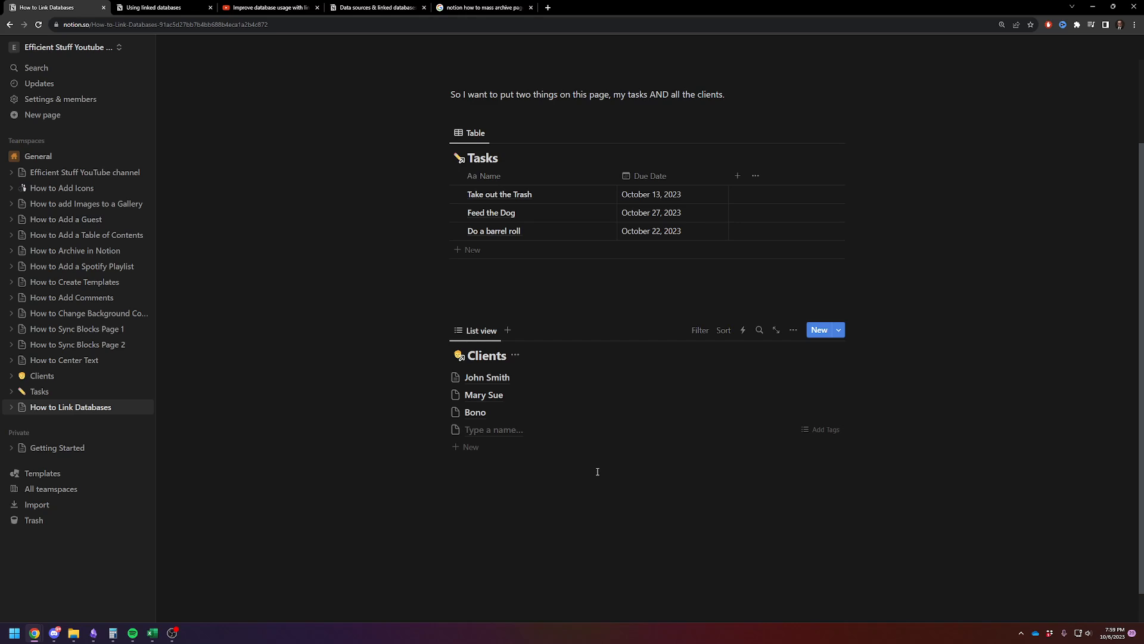
text(U2)
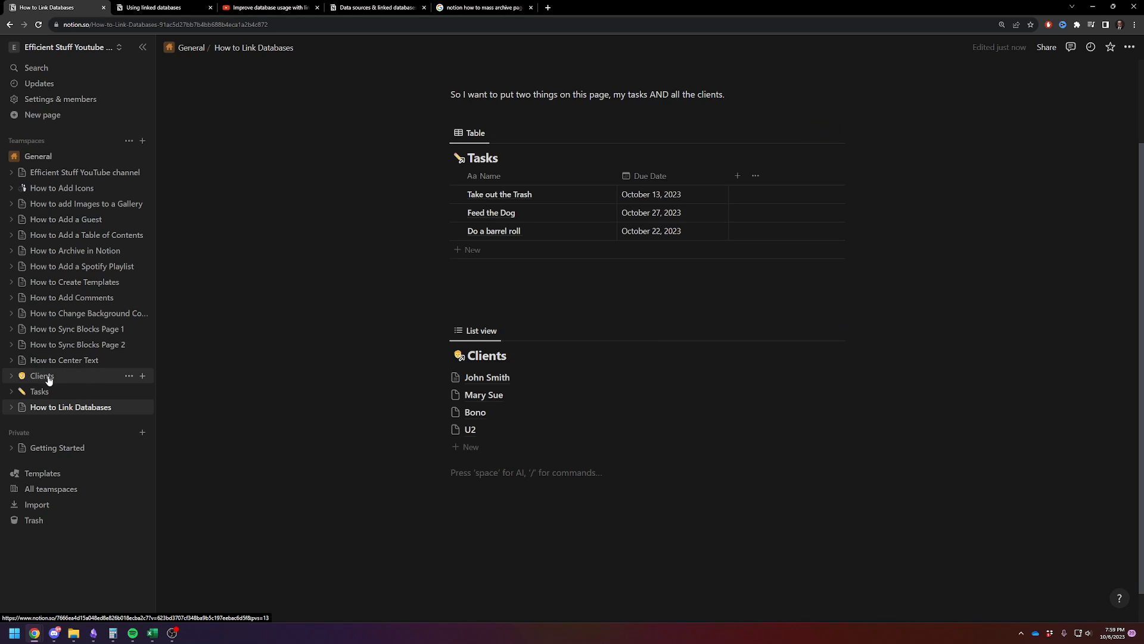
click(42, 375)
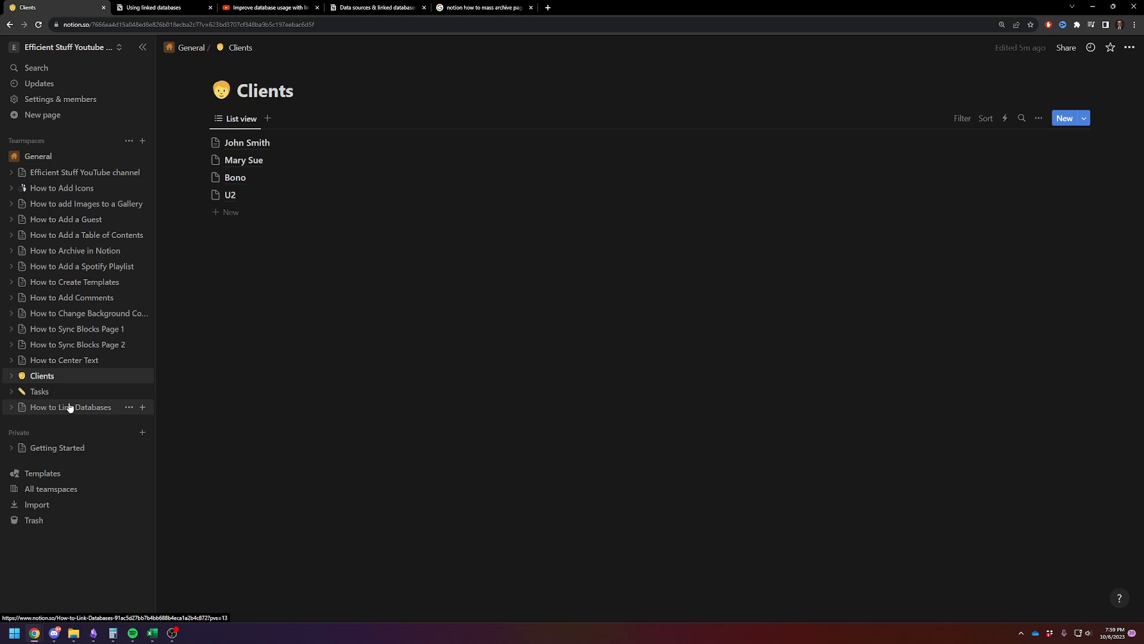
click(70, 408)
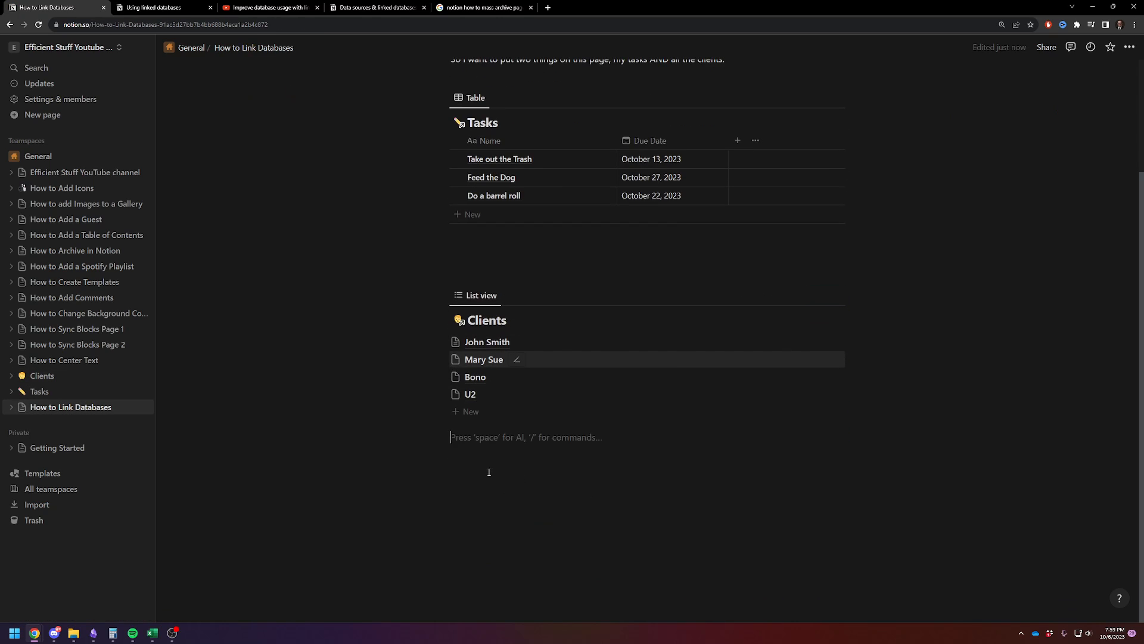
mouse_move(474, 377)
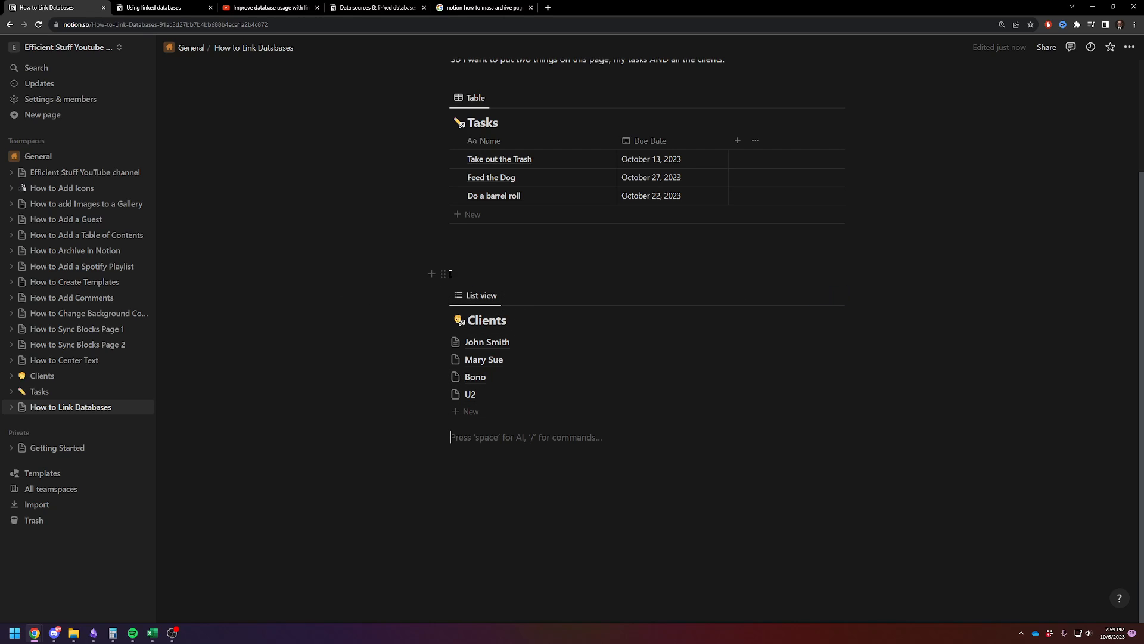
Step: Inspect the Due Date property options on the Tasks table and close them
click(649, 141)
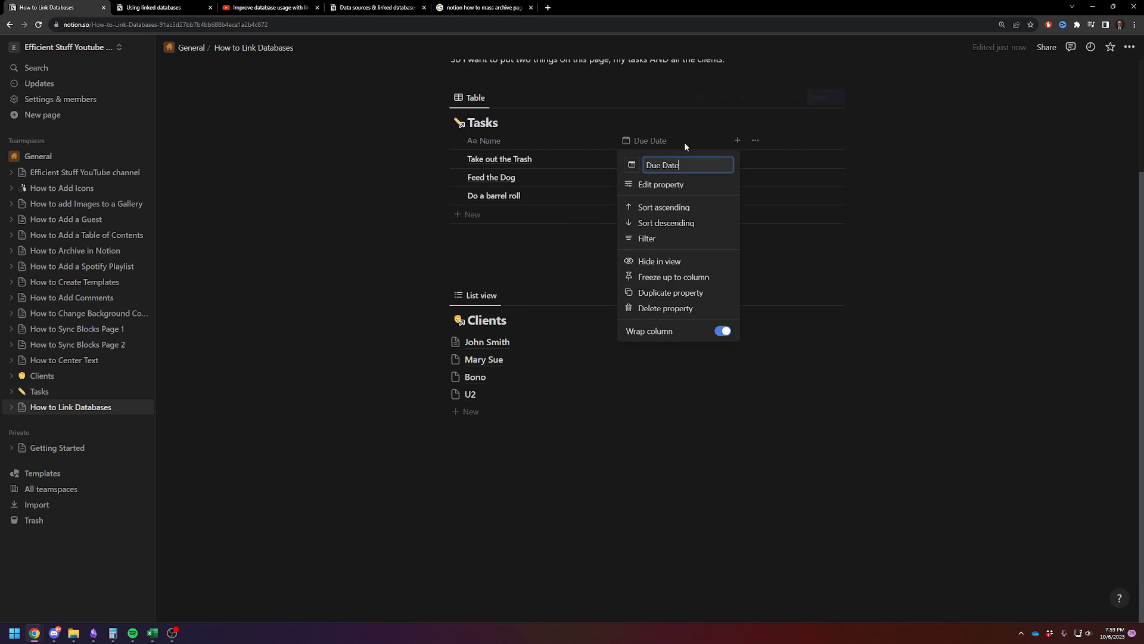
click(545, 483)
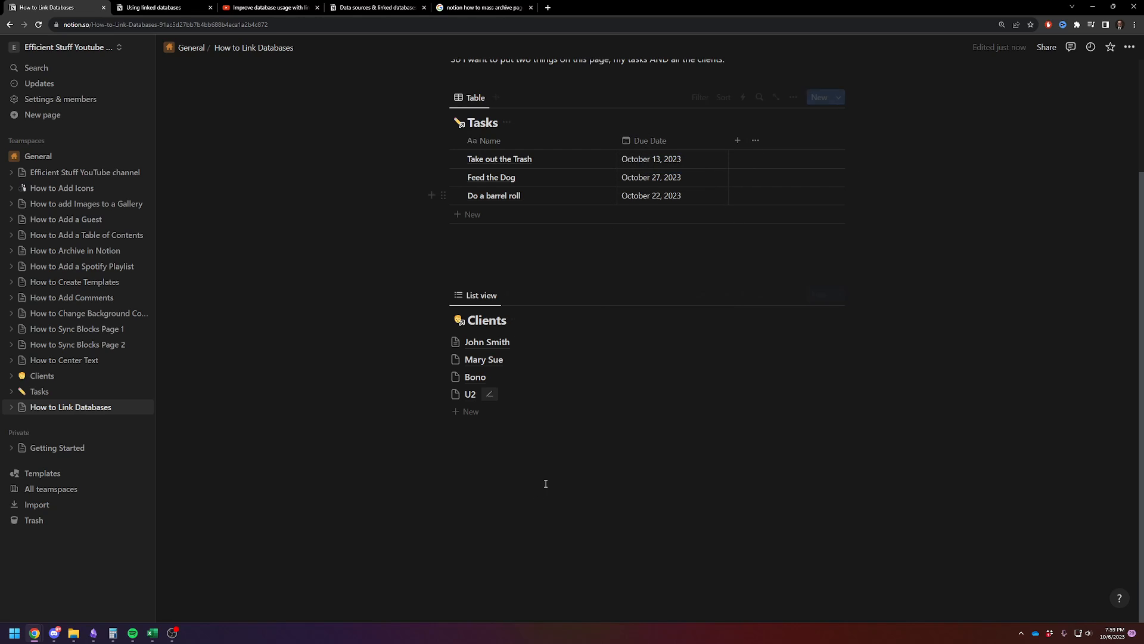
click(545, 482)
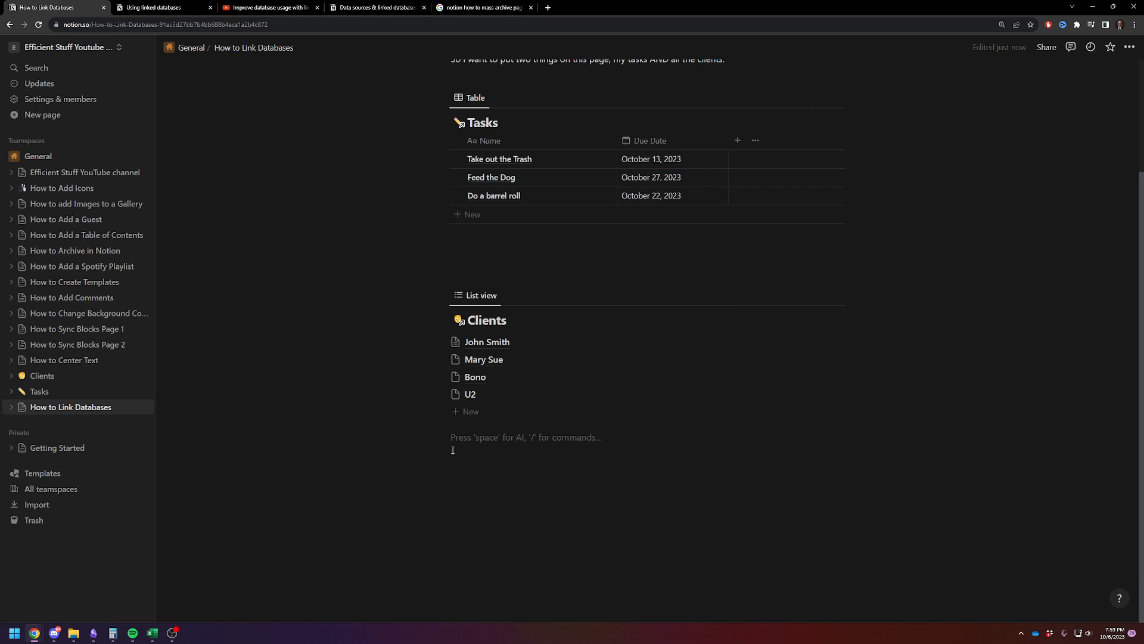
mouse_move(481, 294)
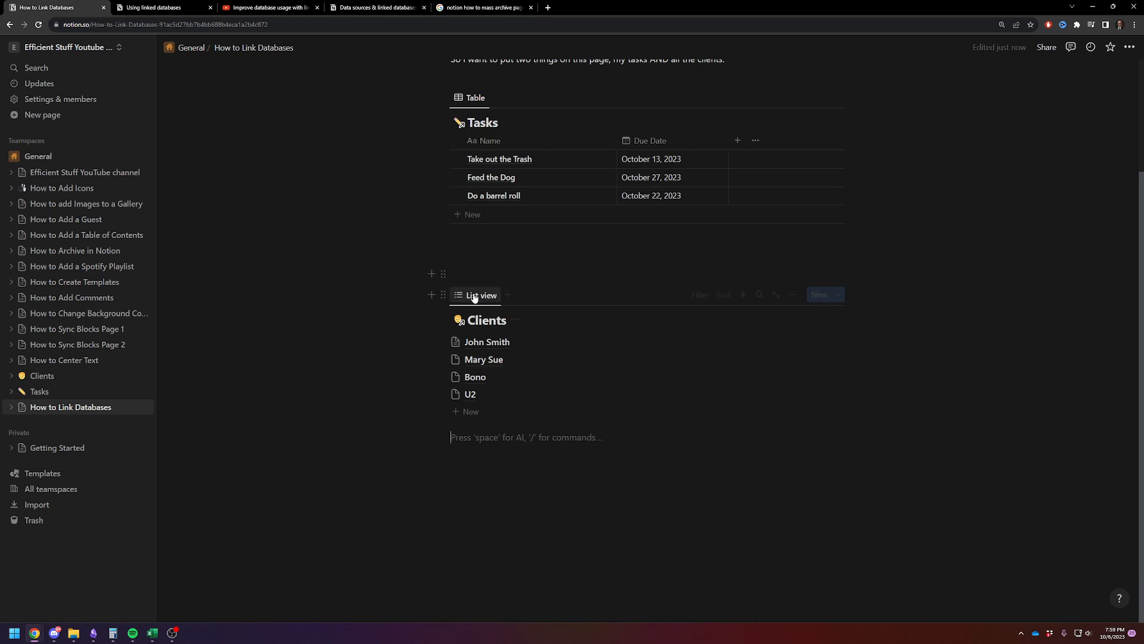
Step: Switch the linked Clients view from list to table layout and open it as a full page
click(481, 295)
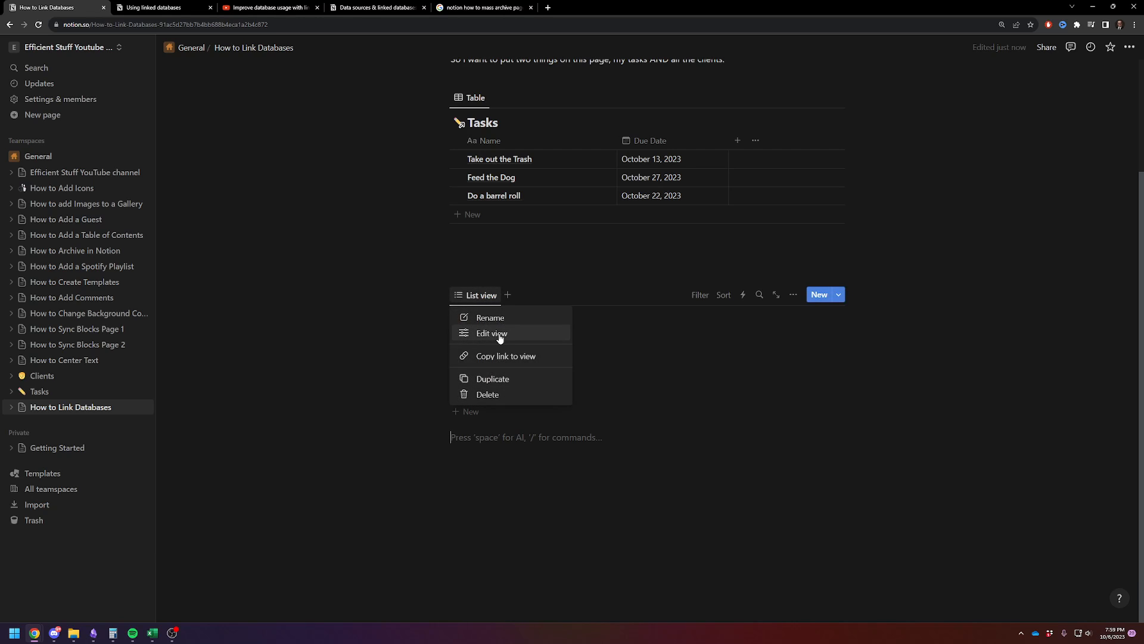
click(491, 334)
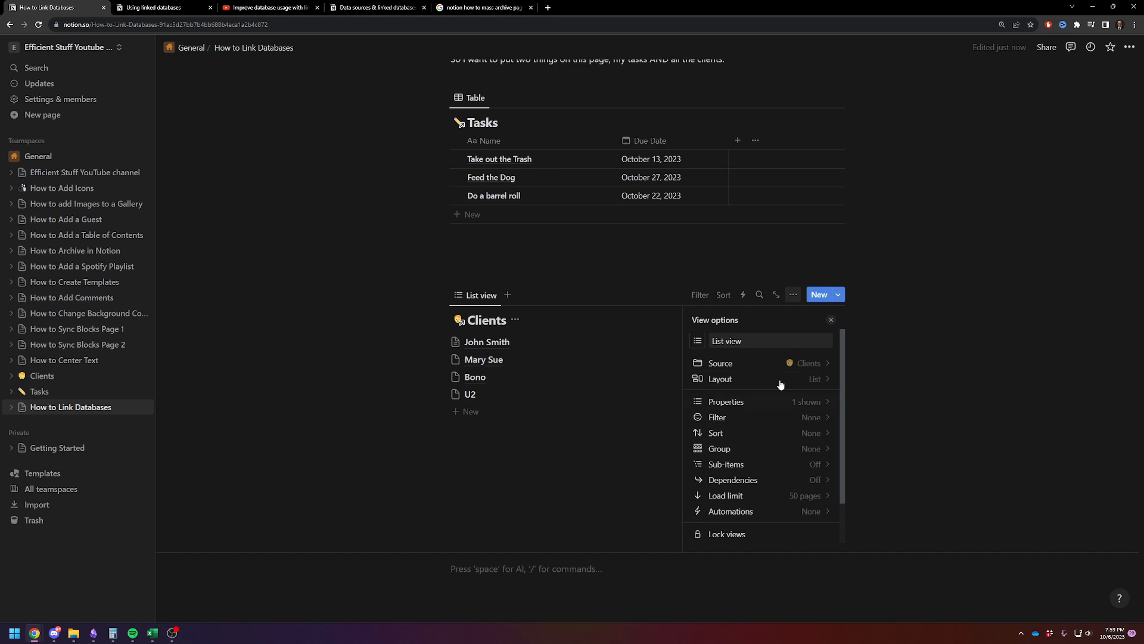
click(720, 379)
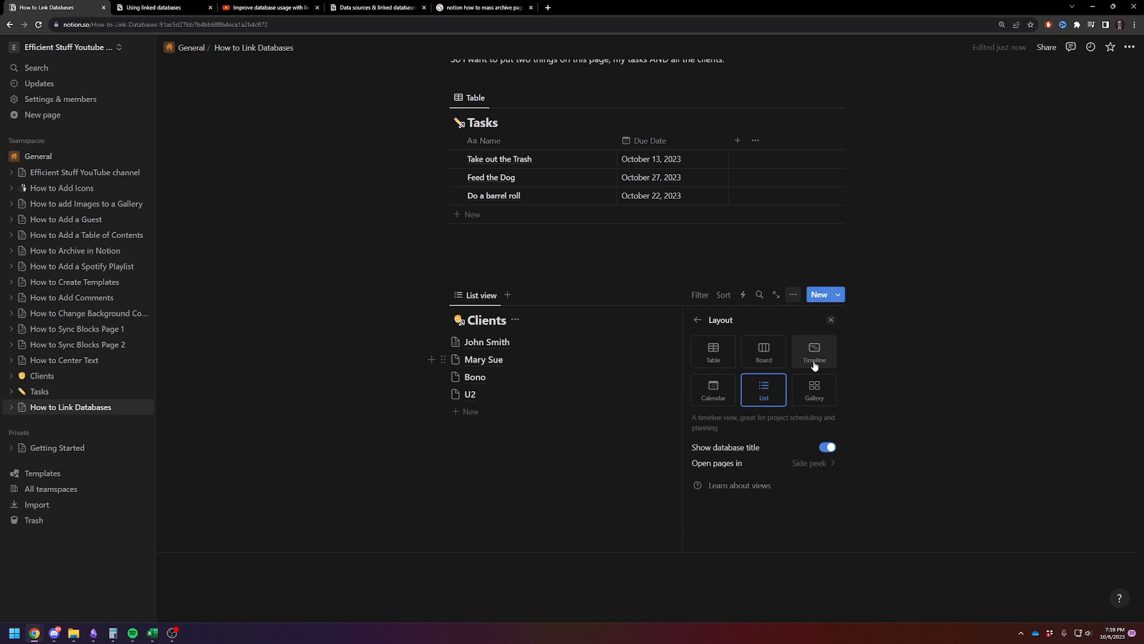
click(763, 350)
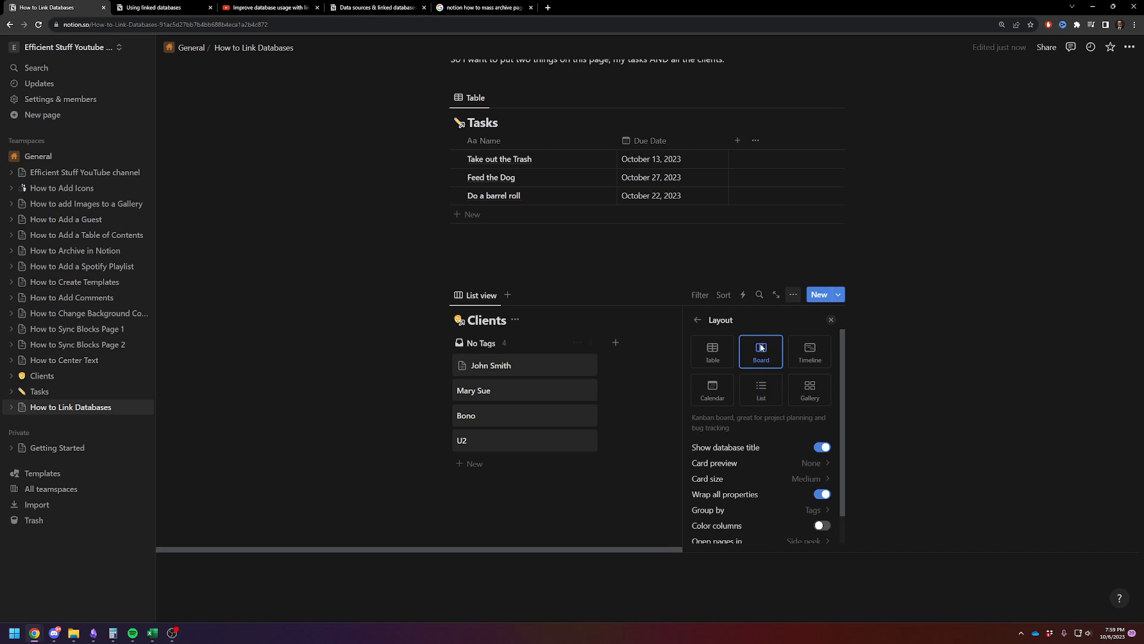
click(829, 320)
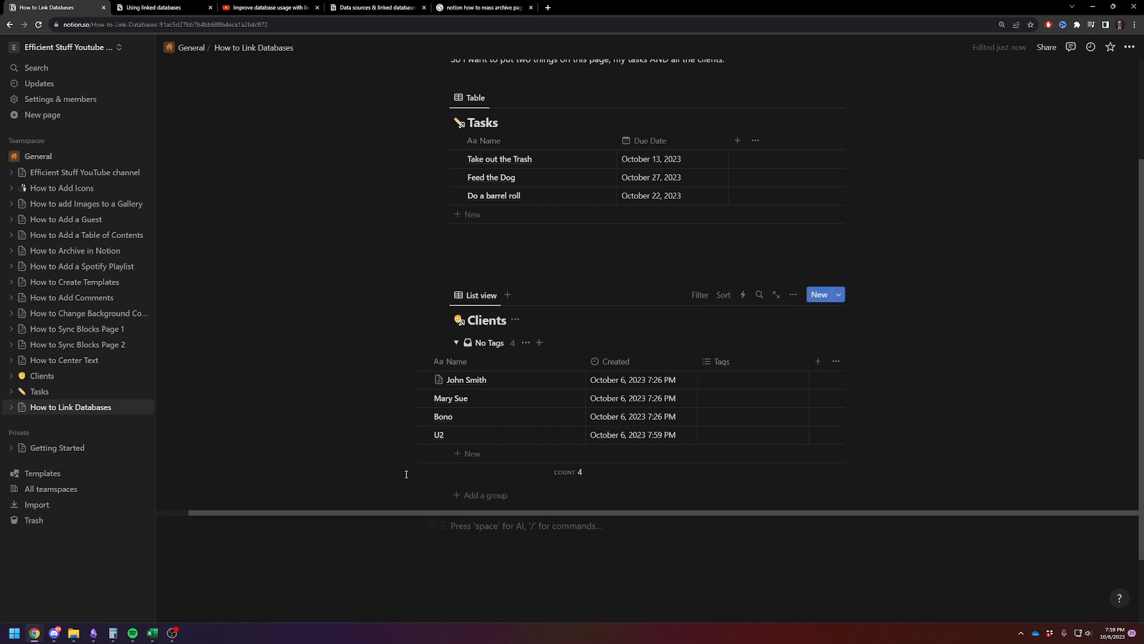
mouse_move(426, 483)
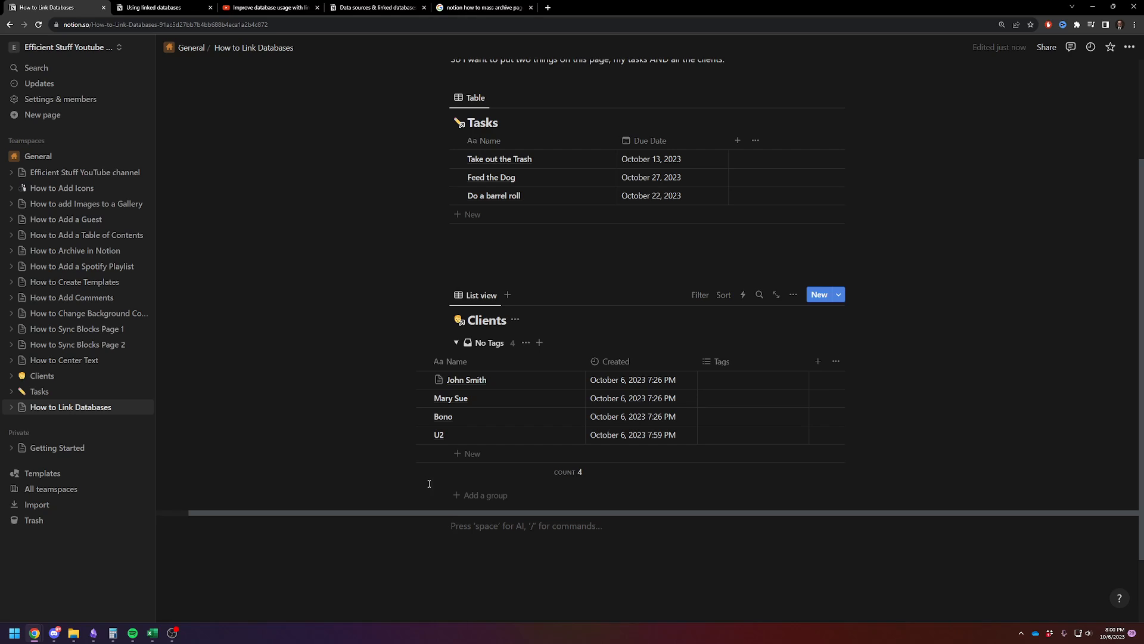
mouse_move(782, 302)
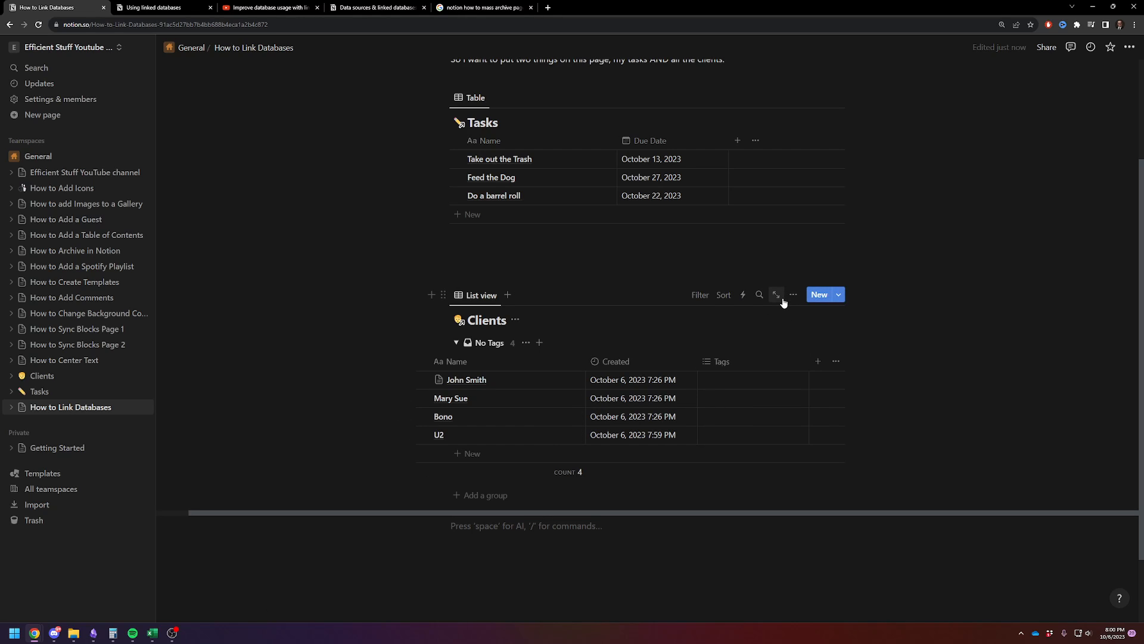
click(776, 294)
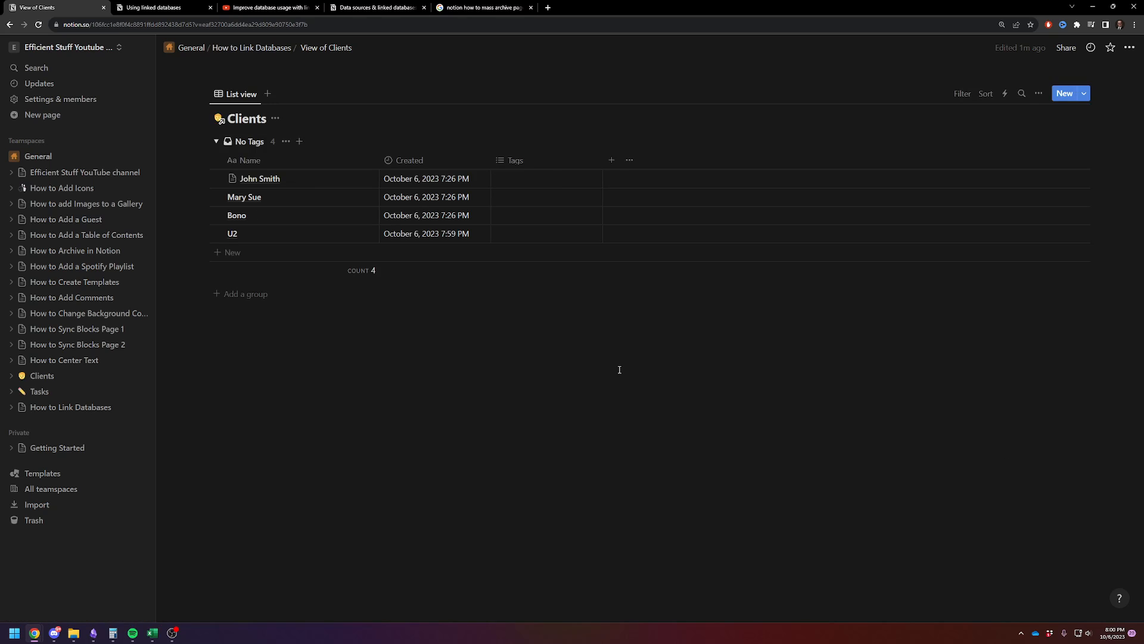
mouse_move(235, 132)
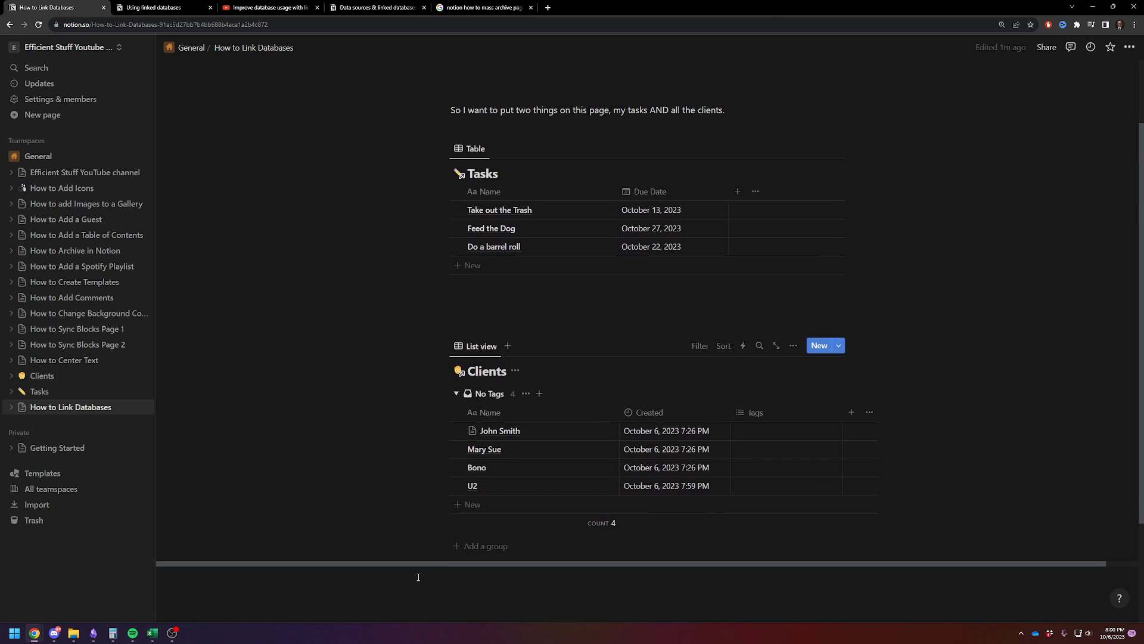
Step: Return to the How to Link Databases page and scroll up to the page title
click(478, 577)
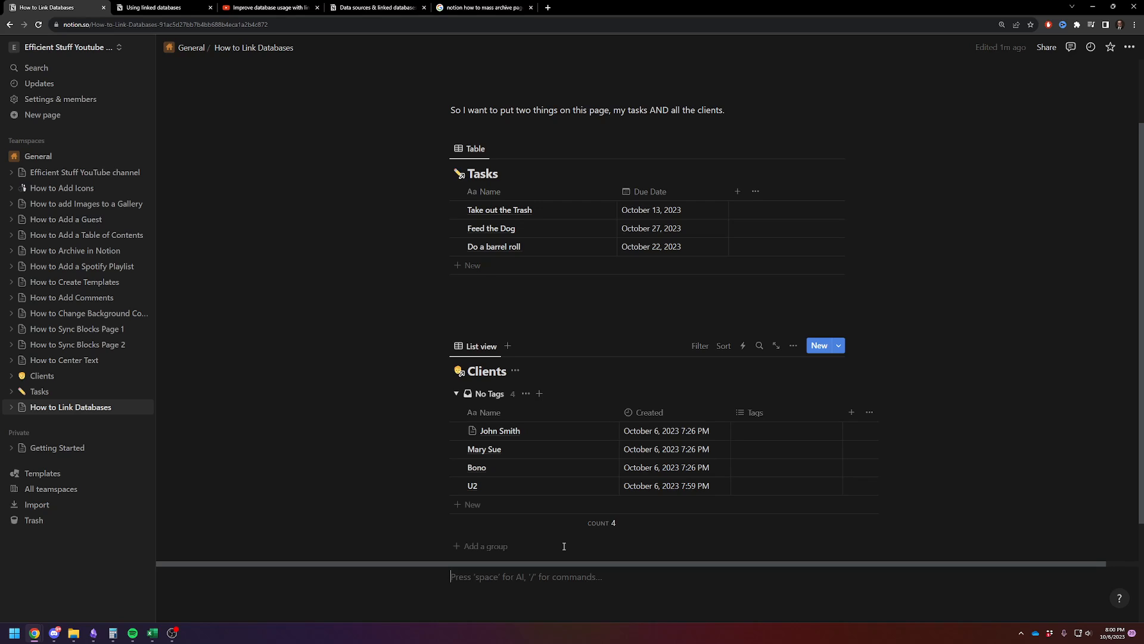
mouse_move(39, 391)
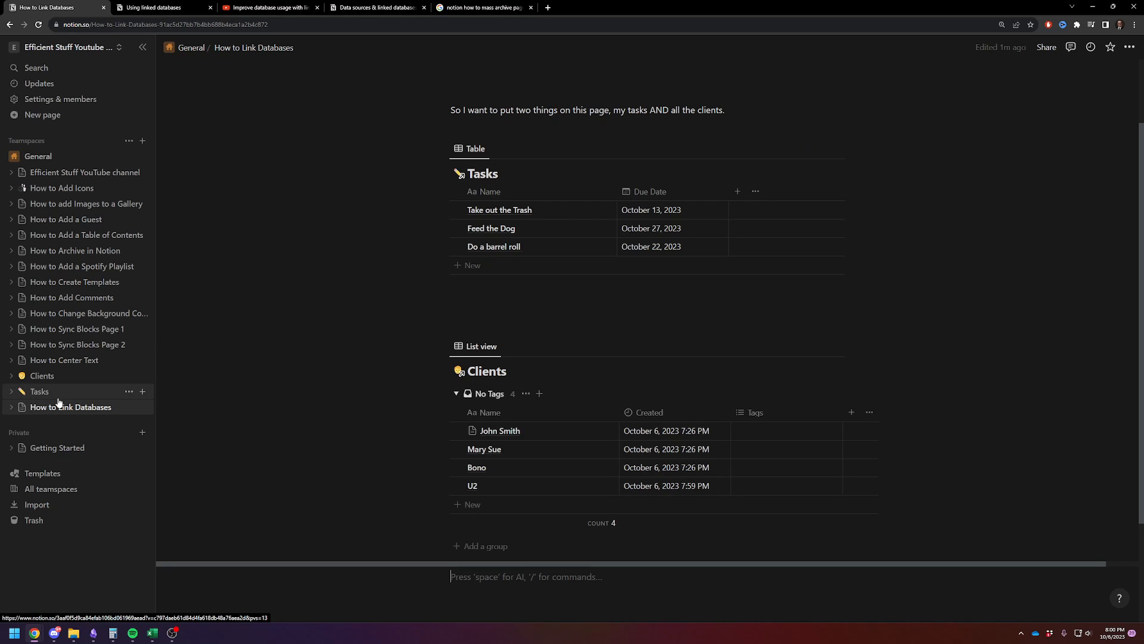
mouse_move(69, 395)
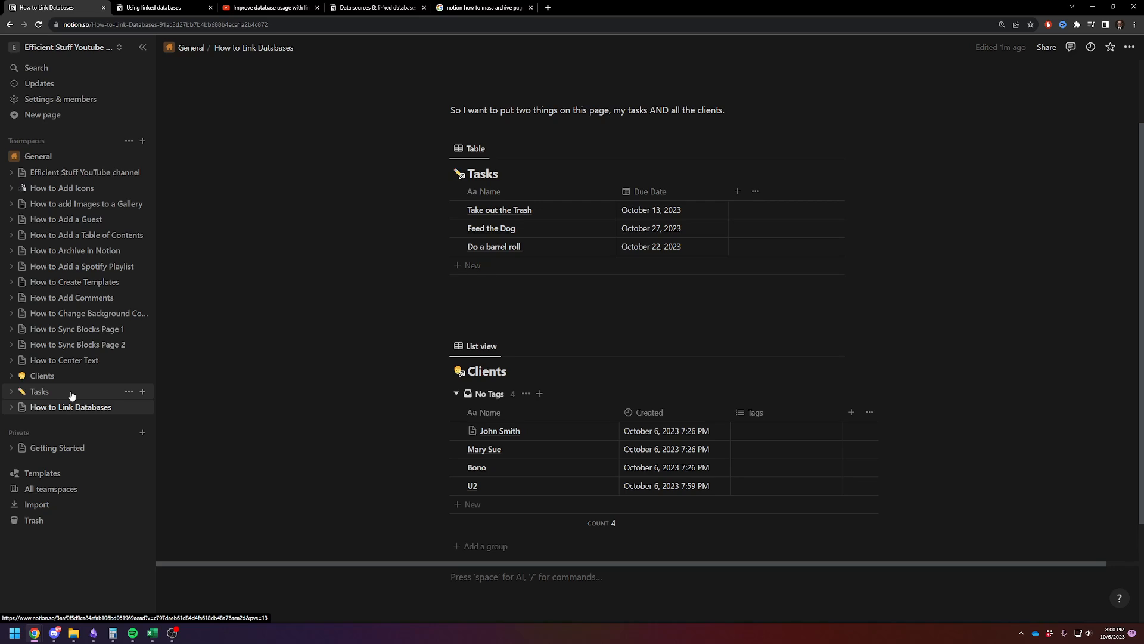
click(526, 577)
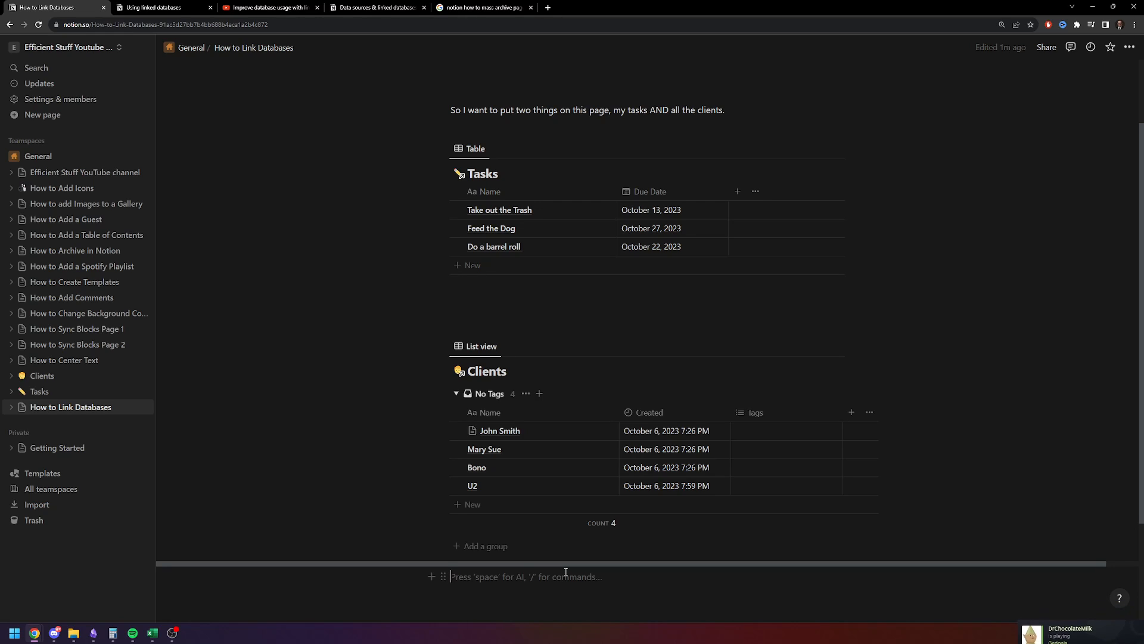
scroll(up, 3)
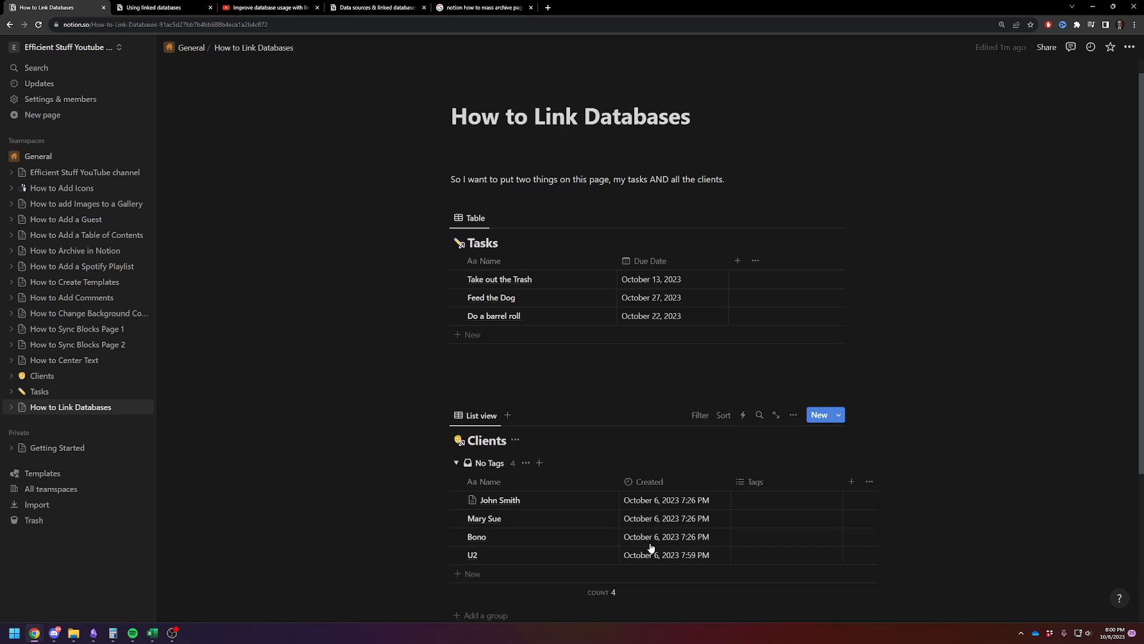
scroll(up, 3)
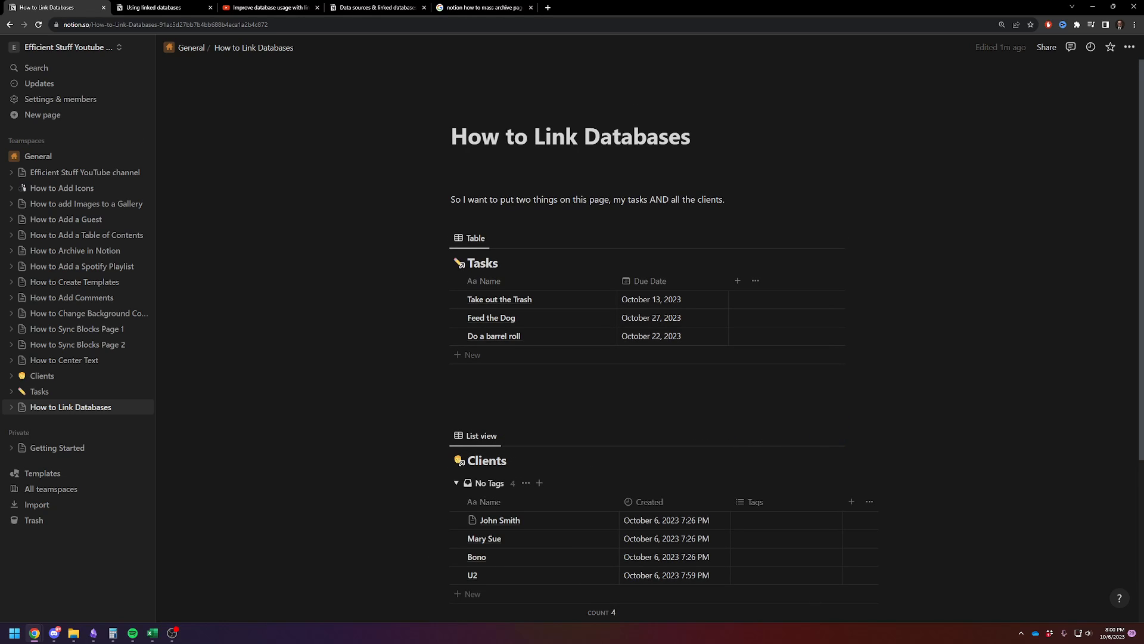